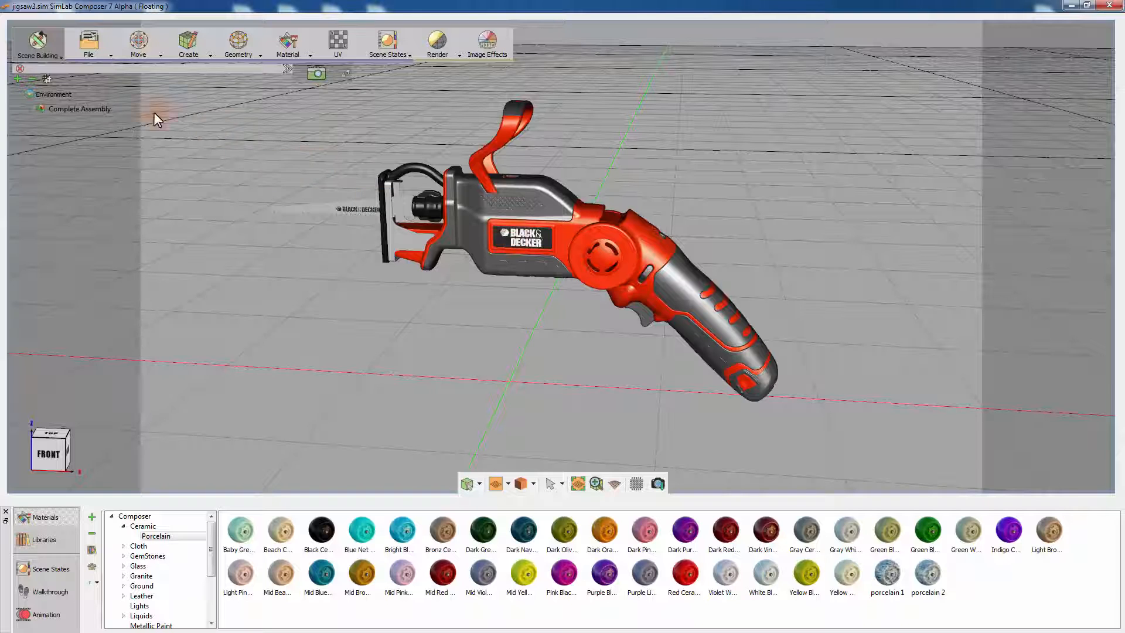
- Switch to the Texture Baking workspace and select the Complete Assembly saw model
{"action": "left_click", "coordinate": [37, 44]}
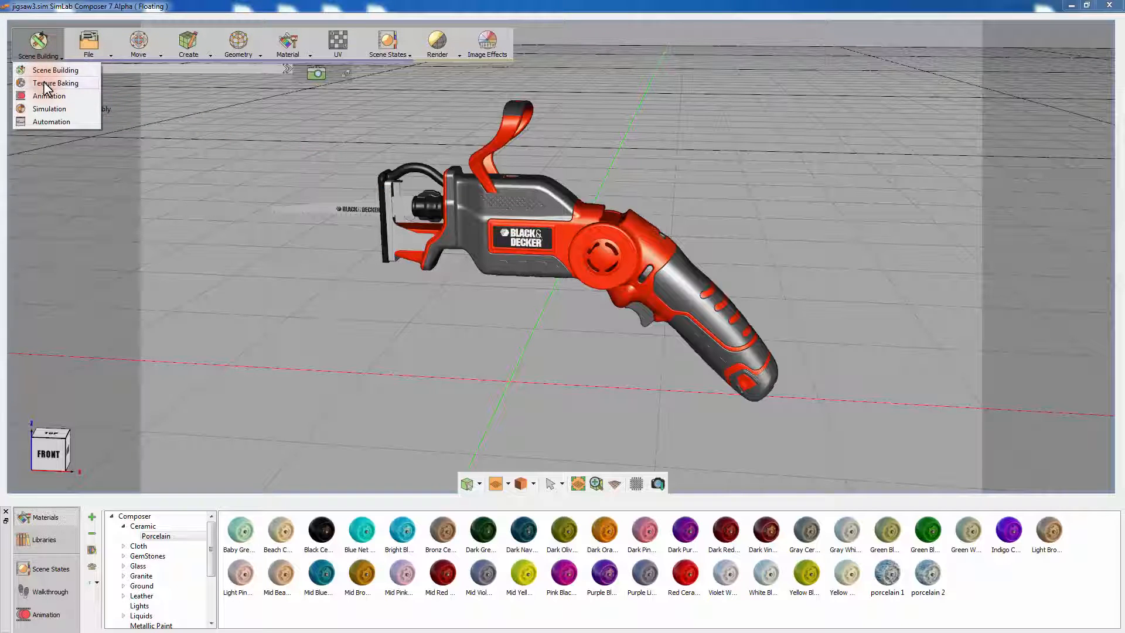
{"action": "left_click", "coordinate": [56, 82]}
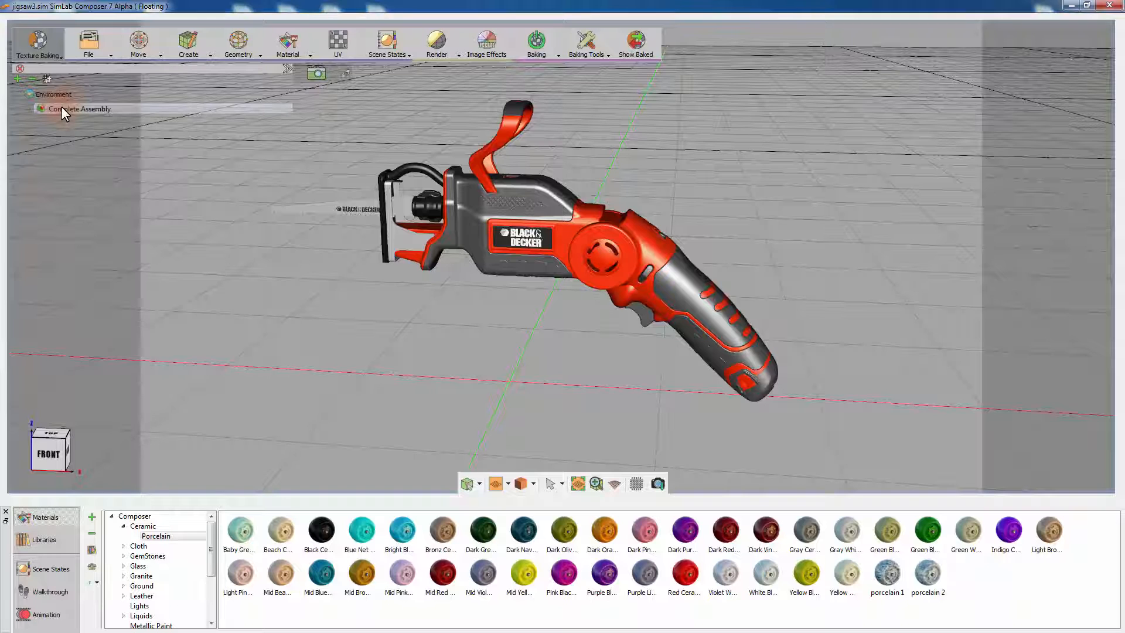
{"action": "left_click", "coordinate": [79, 108]}
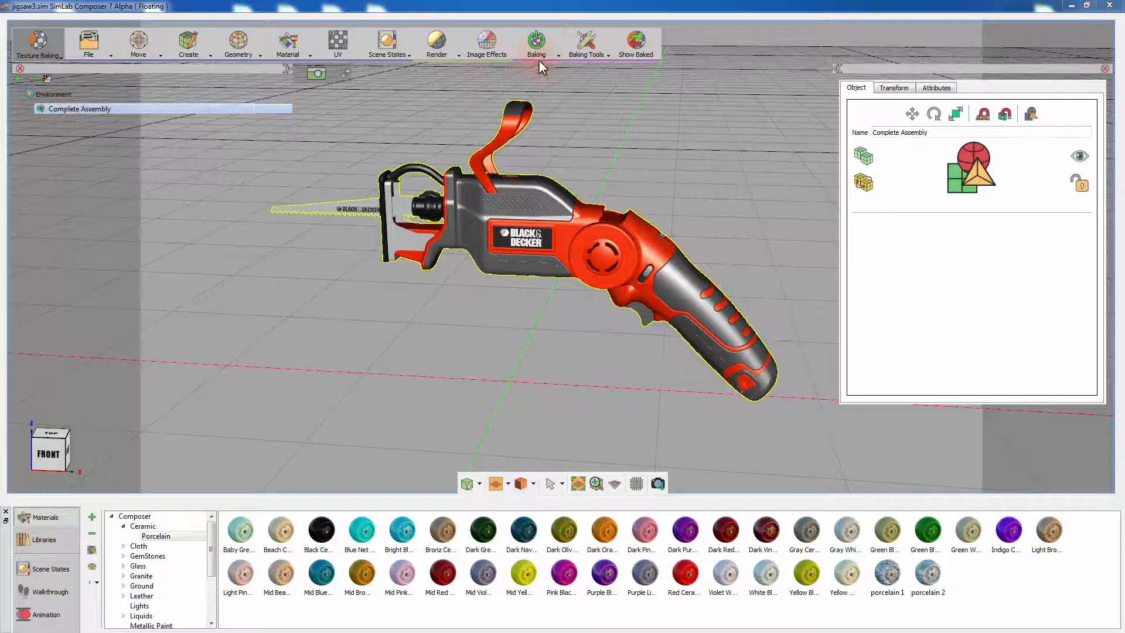
- Bake textures on the saw assembly using the default 512/1024 resolution and 800 SPP settings
{"action": "left_click", "coordinate": [536, 41]}
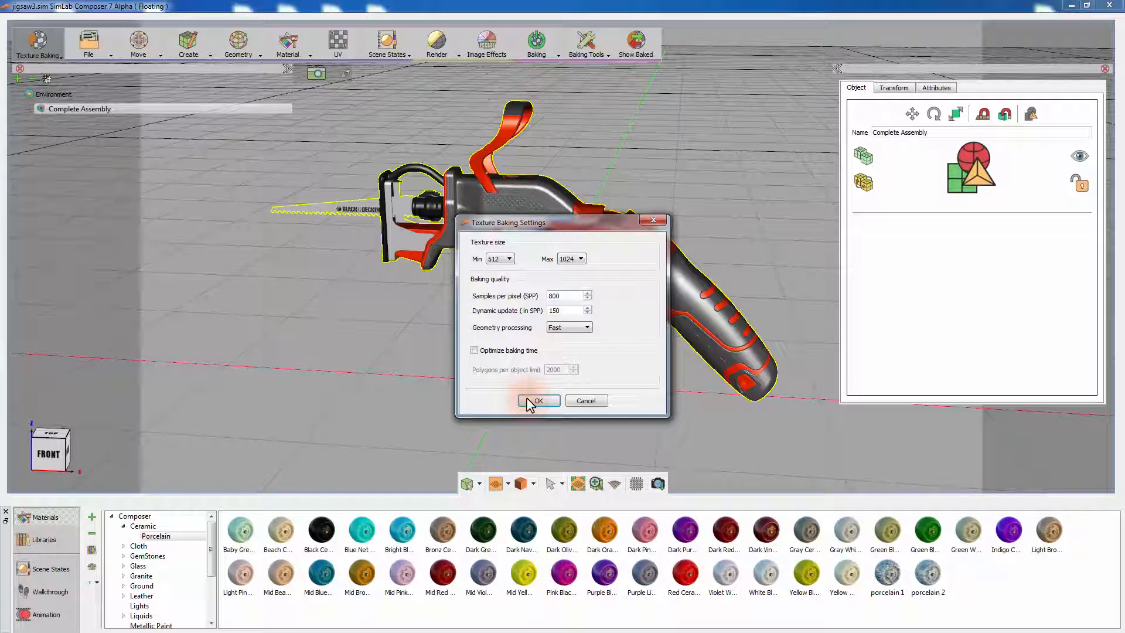
{"action": "left_click", "coordinate": [538, 400]}
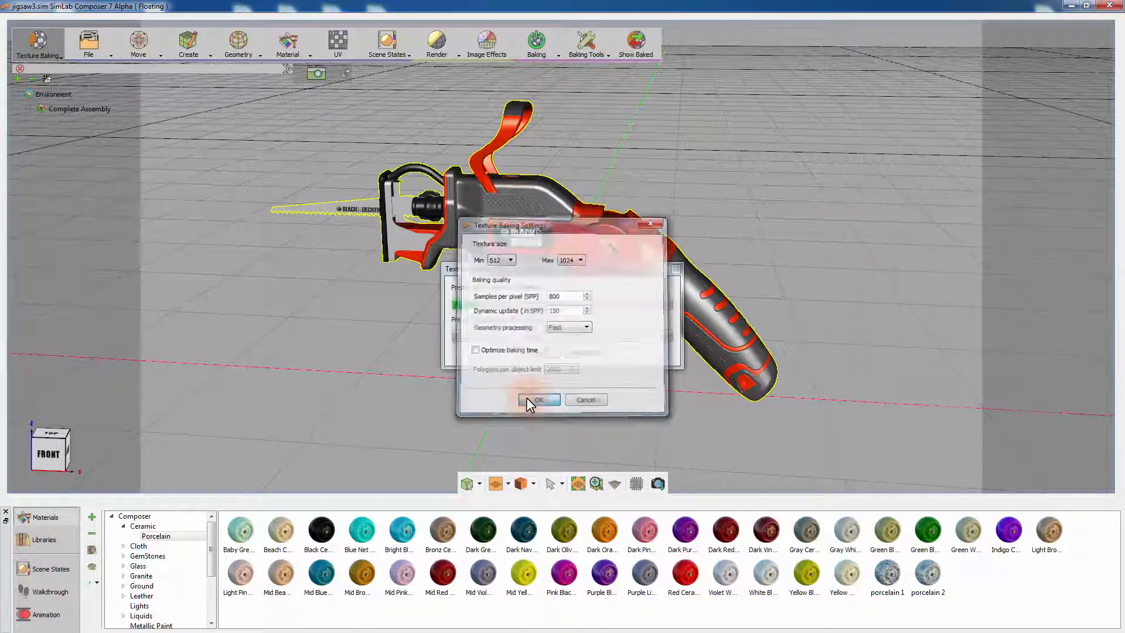
{"action": "left_click", "coordinate": [538, 400]}
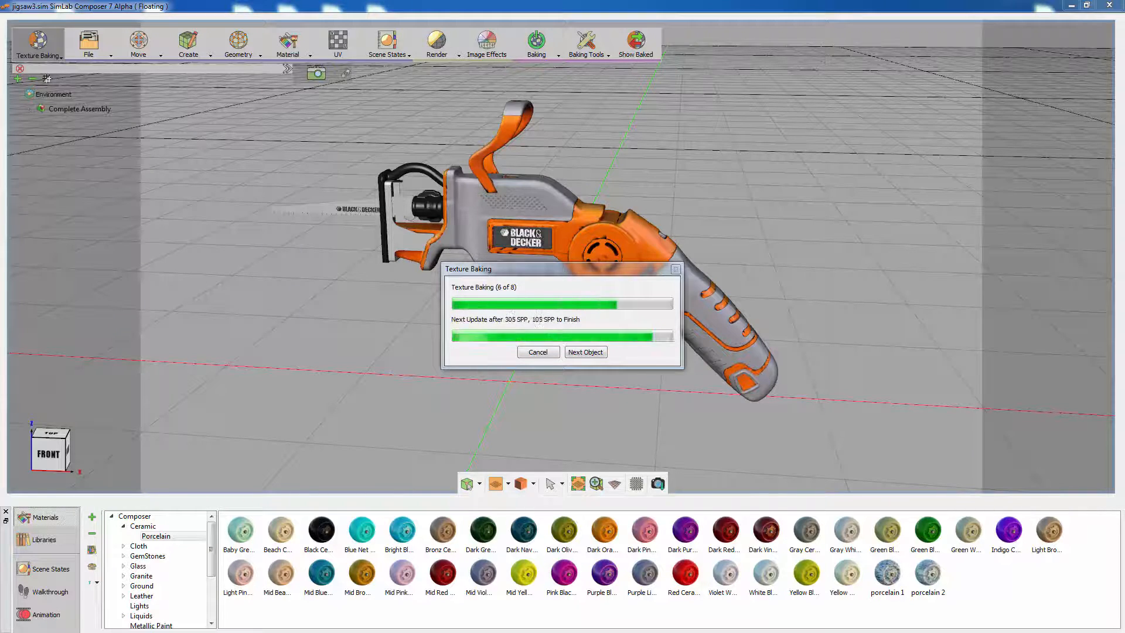
{"action": "left_click", "coordinate": [538, 352]}
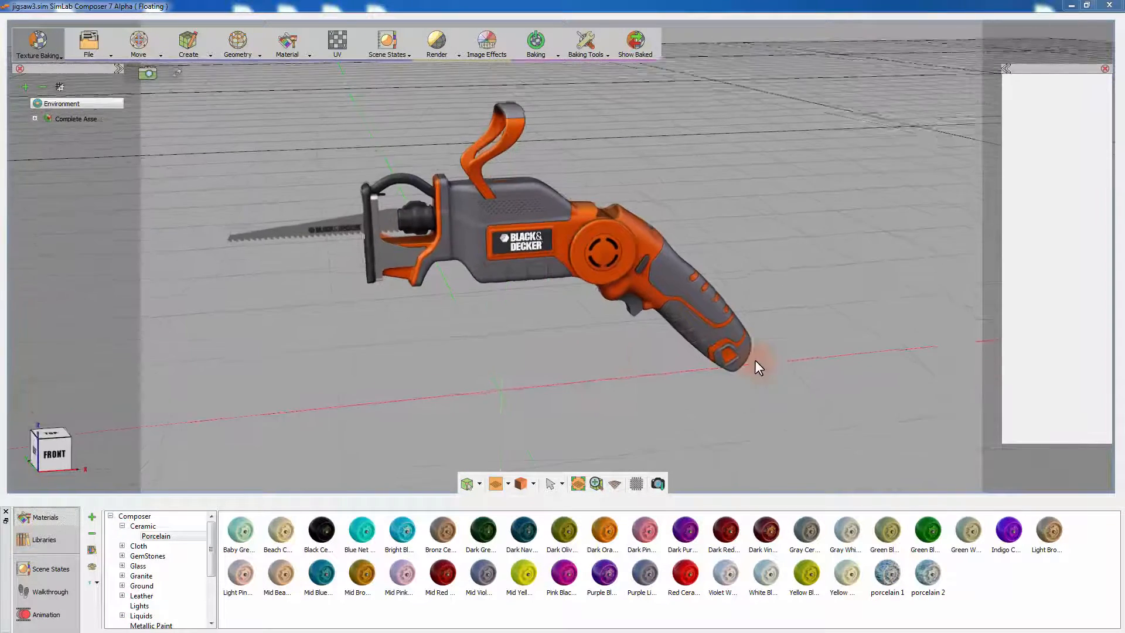
{"action": "left_click_drag", "start_coordinate": [759, 367], "coordinate": [321, 313]}
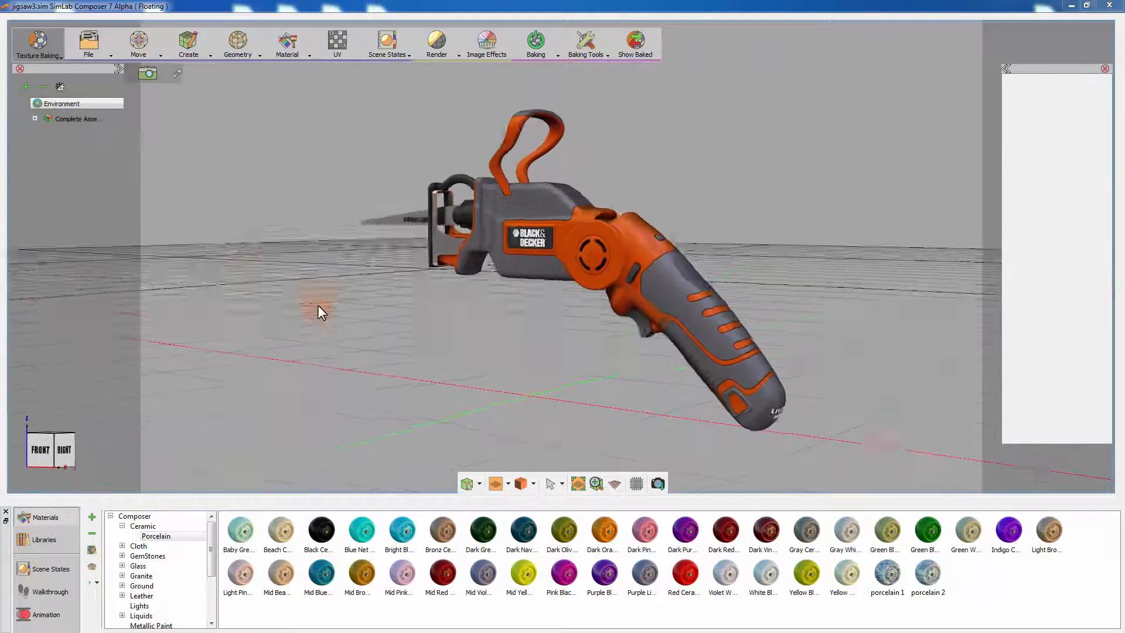
{"action": "left_click", "coordinate": [634, 40]}
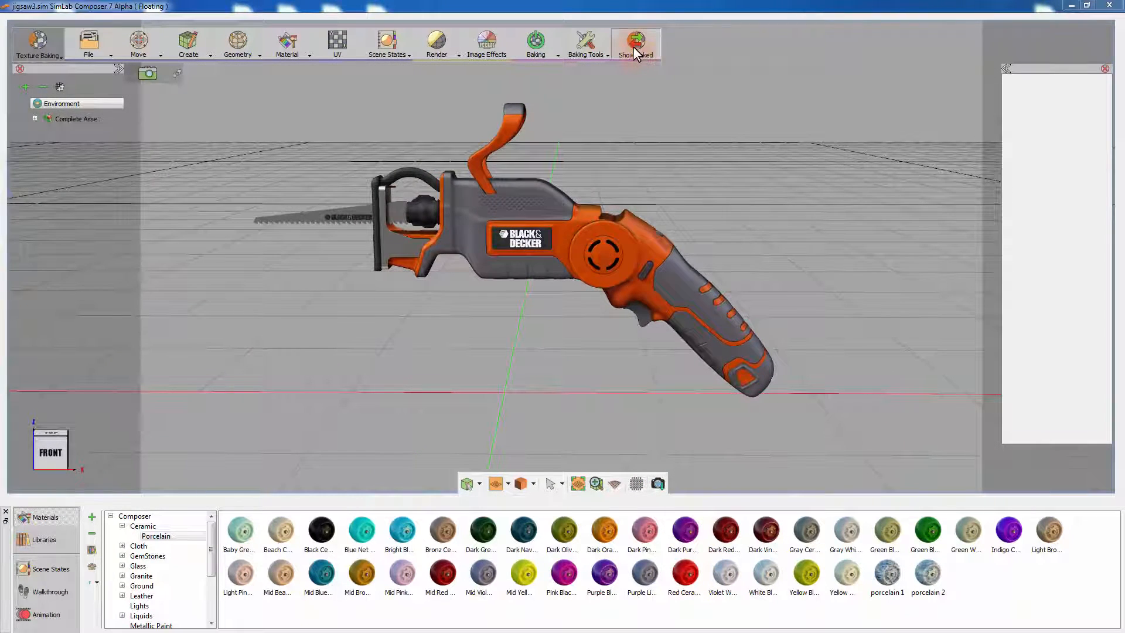
{"action": "left_click", "coordinate": [636, 43]}
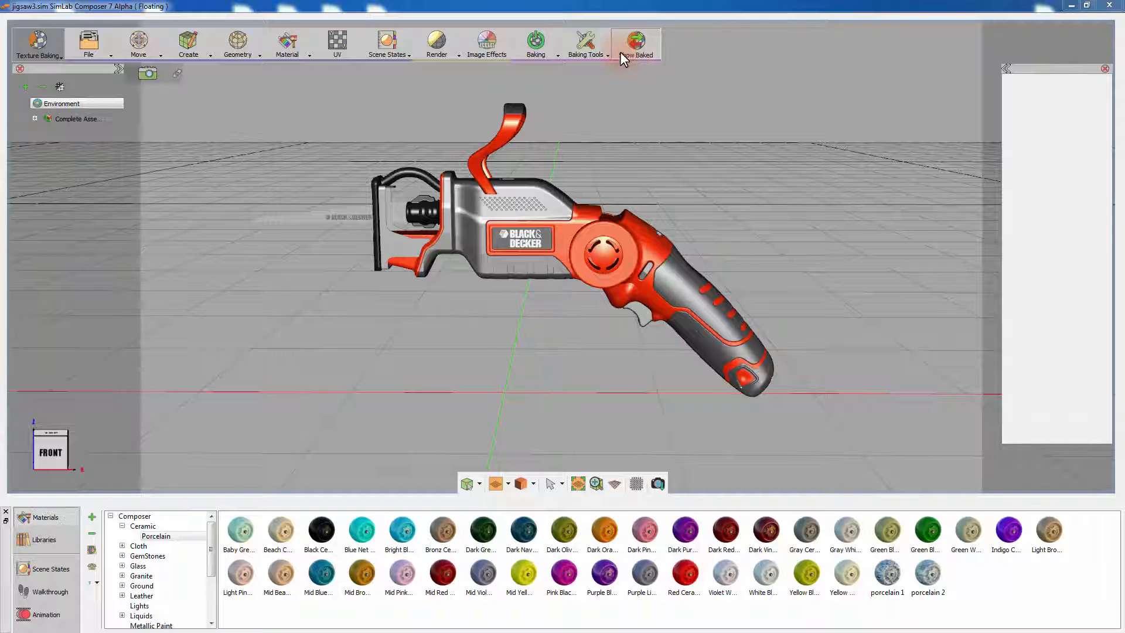
{"action": "left_click", "coordinate": [634, 42]}
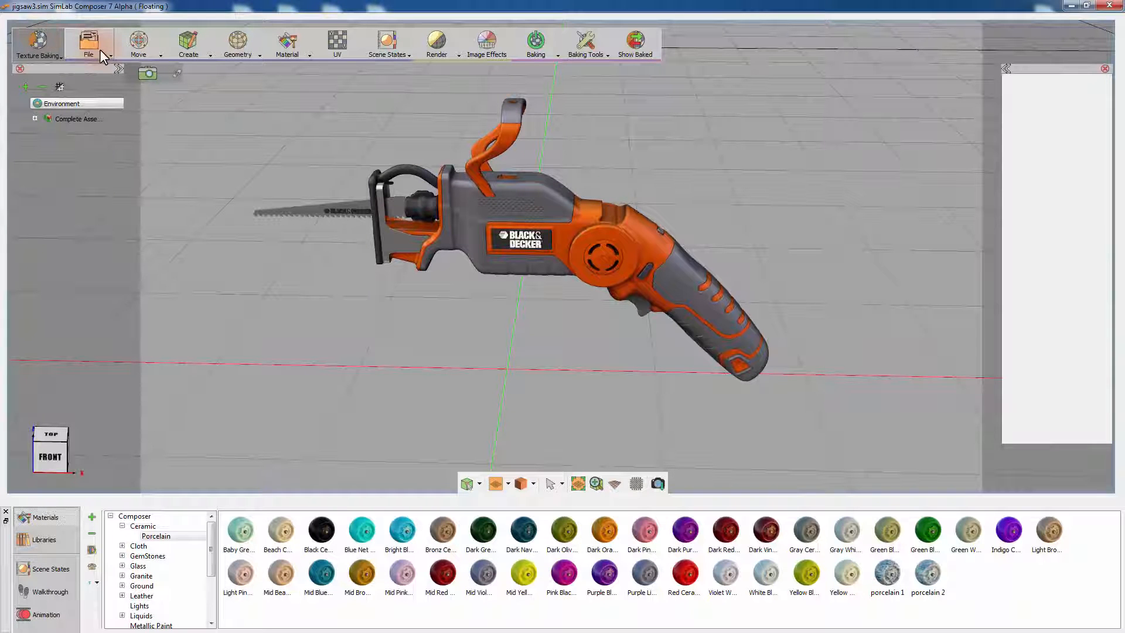
- Export the baked saw model from the File menu as a 3D PDF
{"action": "left_click", "coordinate": [89, 43]}
{"action": "type", "text": "Samp"}
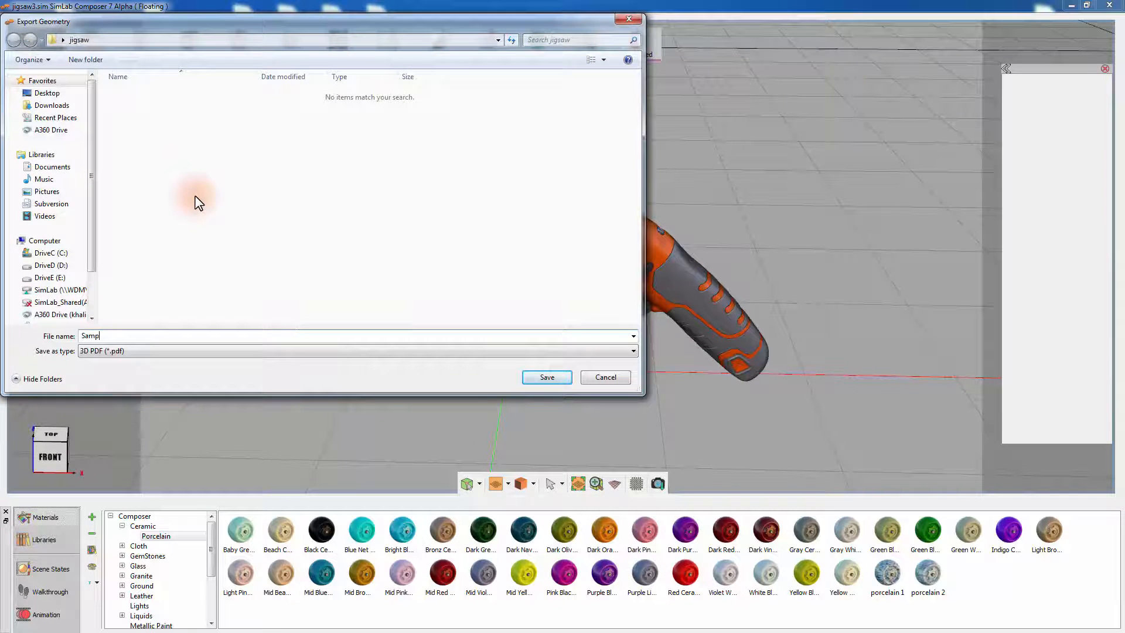
{"action": "left_click", "coordinate": [546, 377]}
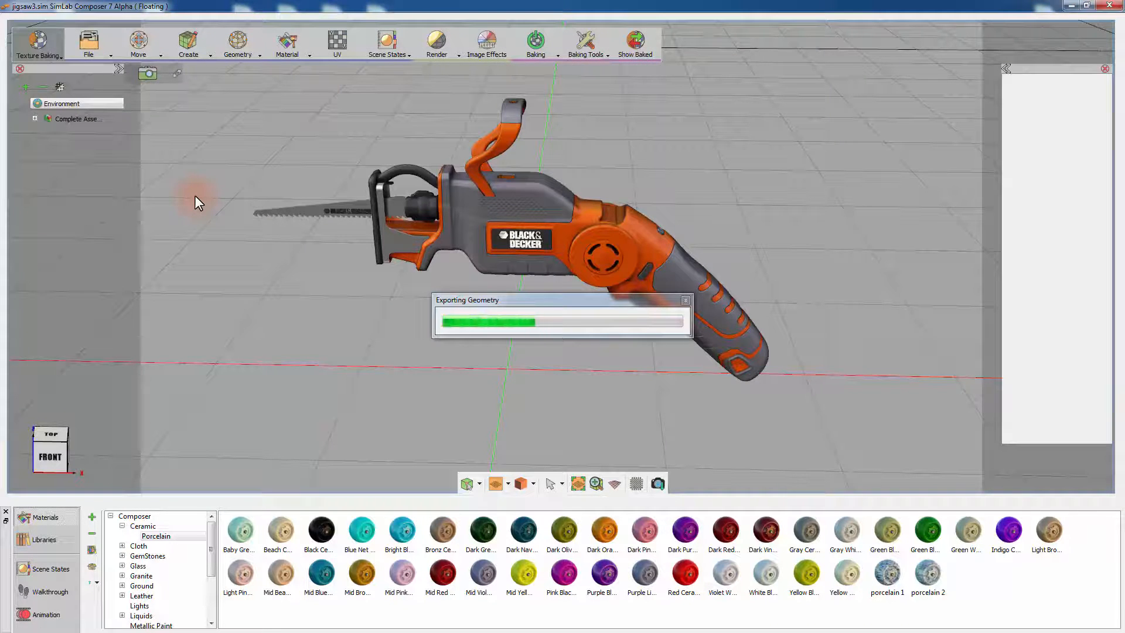